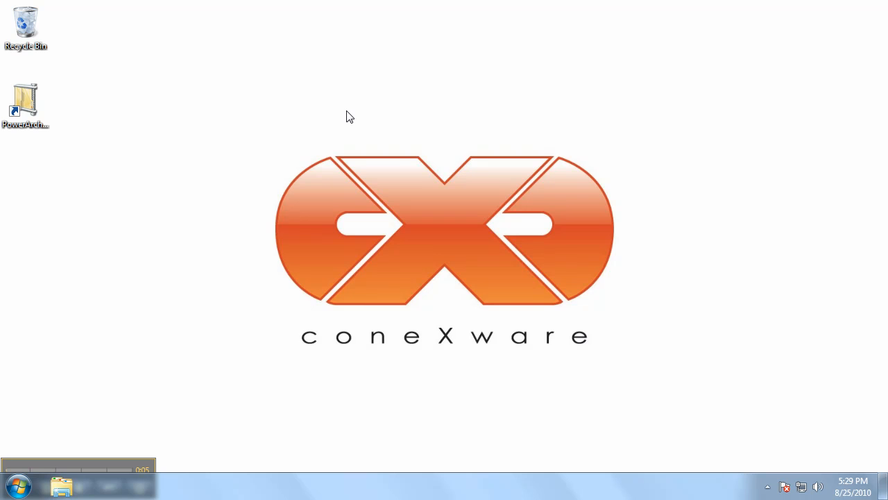
mouse_move(339, 105)
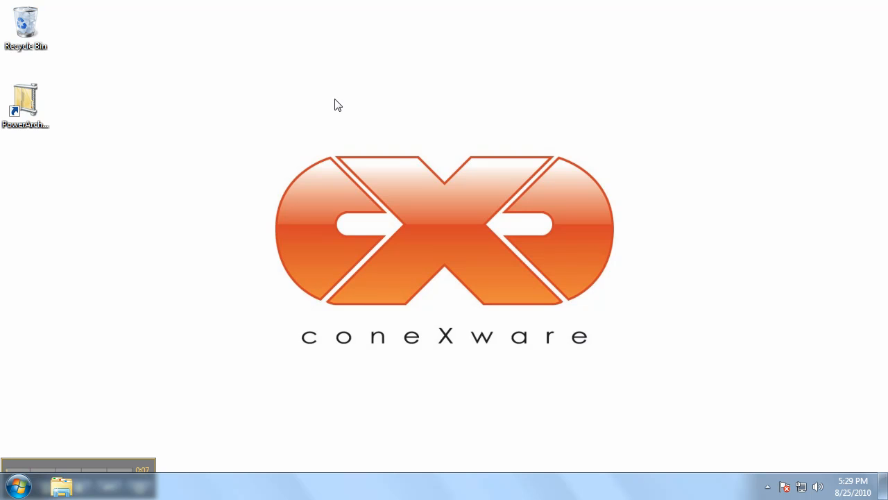
- Launch PowerArchiver from its desktop shortcut
double_click(25, 102)
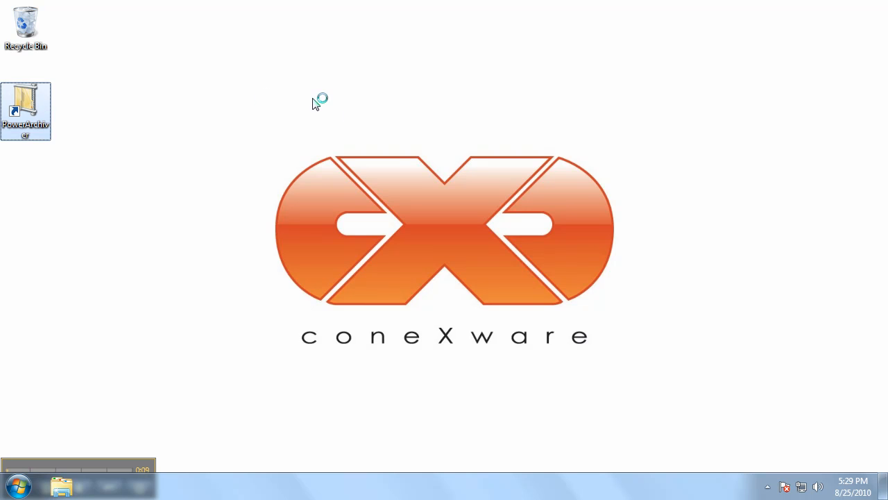
- Bring up the Open Archive dialog from the File menu and close it without choosing anything
double_click(25, 111)
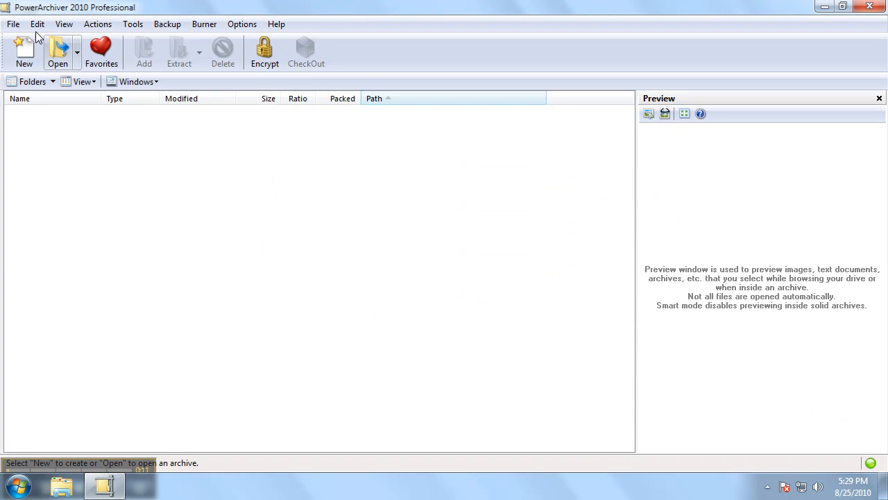
click(13, 24)
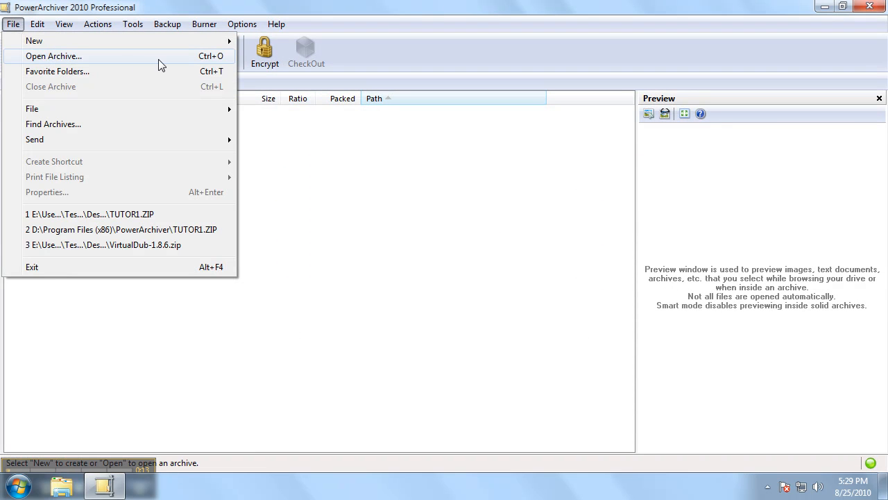
click(53, 55)
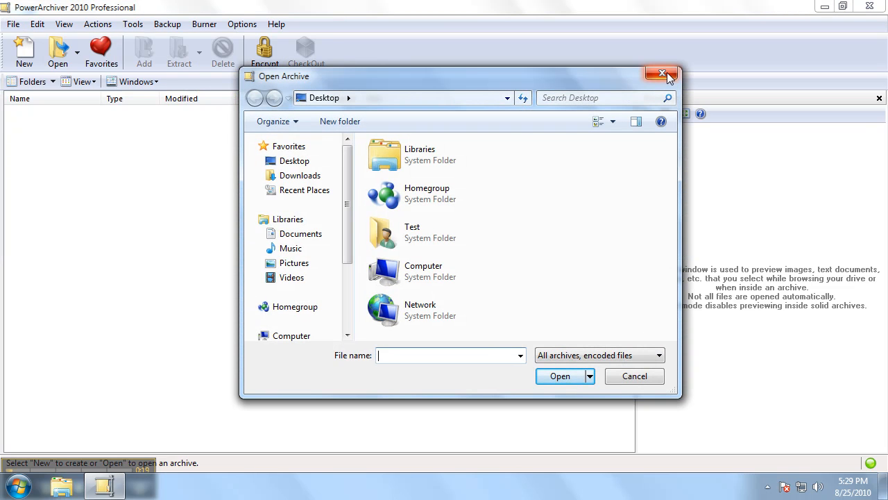
click(661, 73)
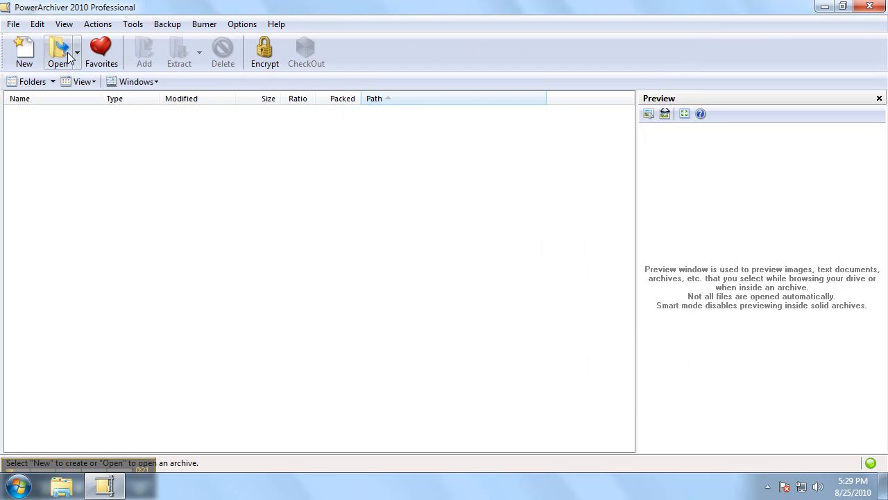
mouse_move(58, 52)
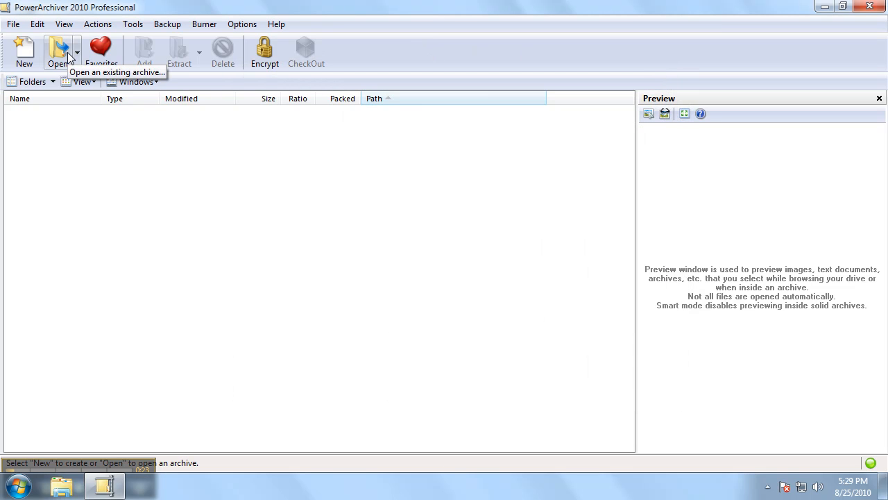
- Browse to D:\Program Files (x86)\PowerArchiver in the Open Archive dialog and select TUTOR1
click(58, 53)
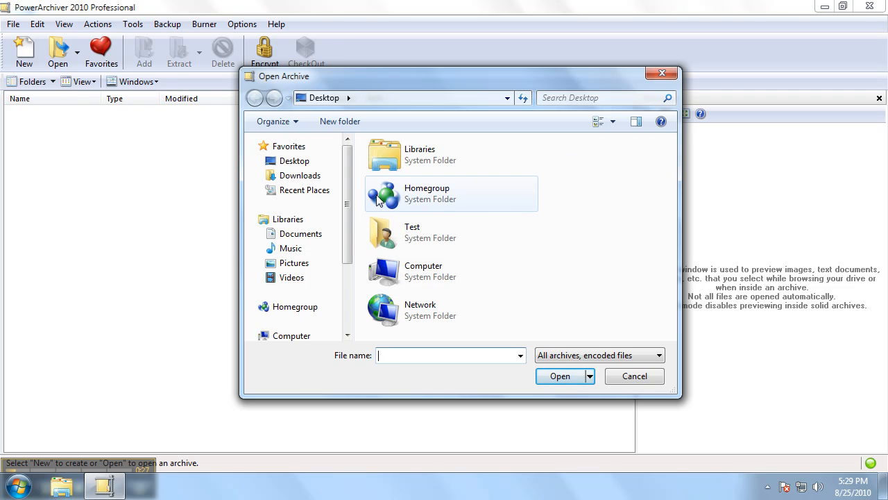
scroll(down, 3)
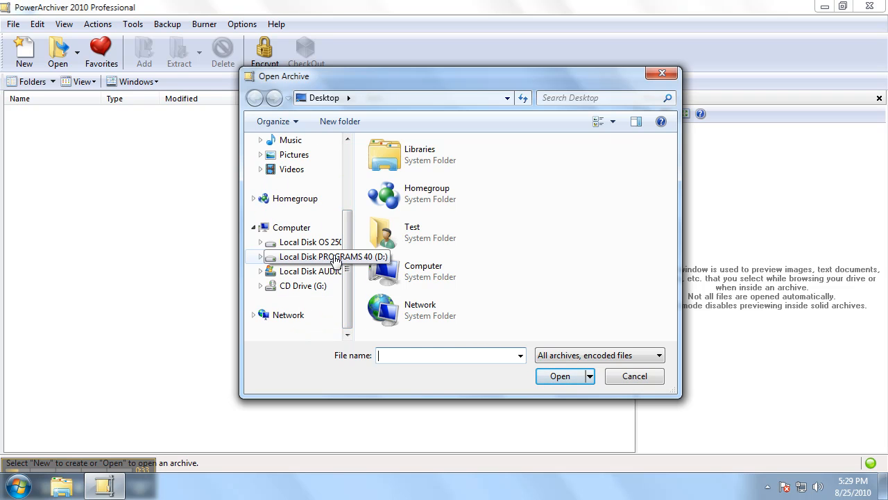
double_click(333, 255)
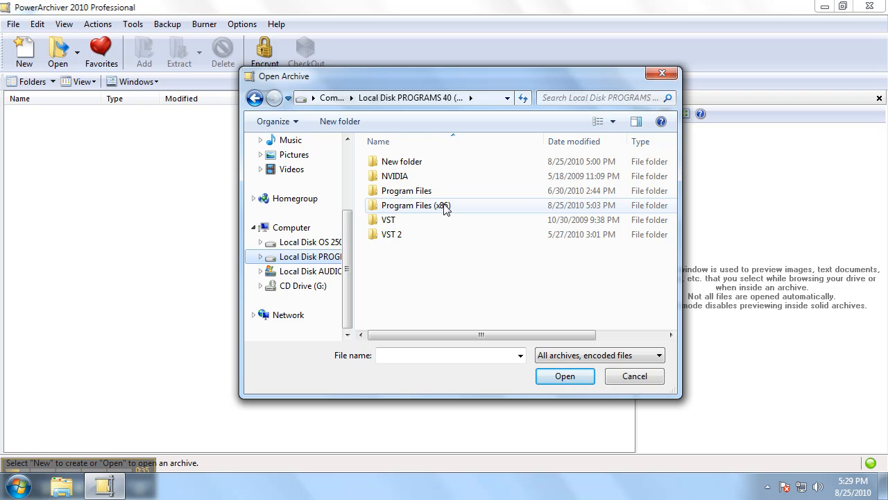
double_click(415, 206)
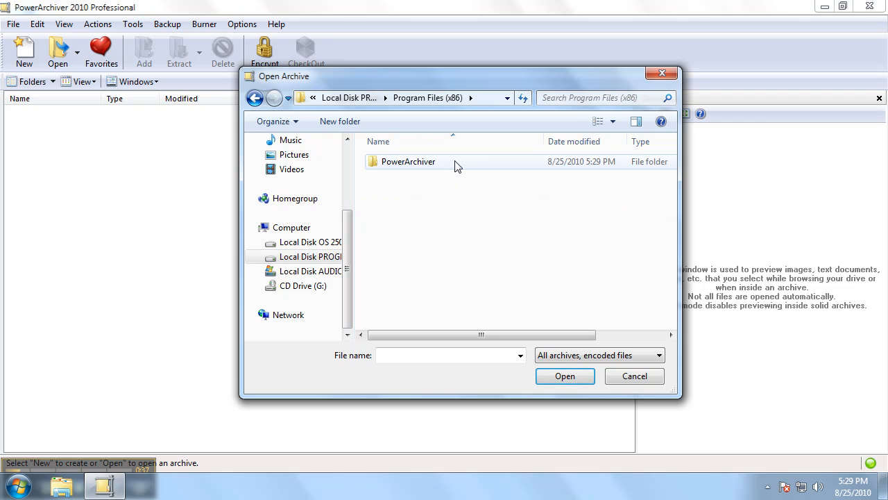
double_click(408, 161)
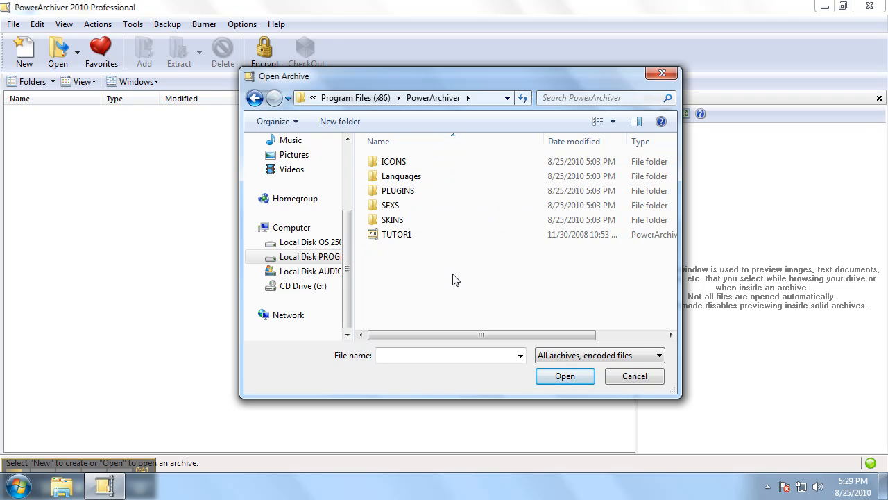
mouse_move(465, 233)
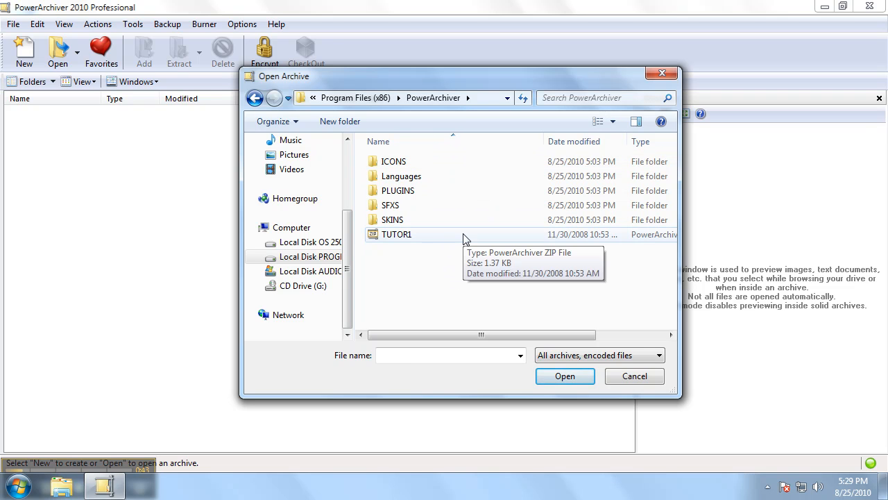
click(397, 233)
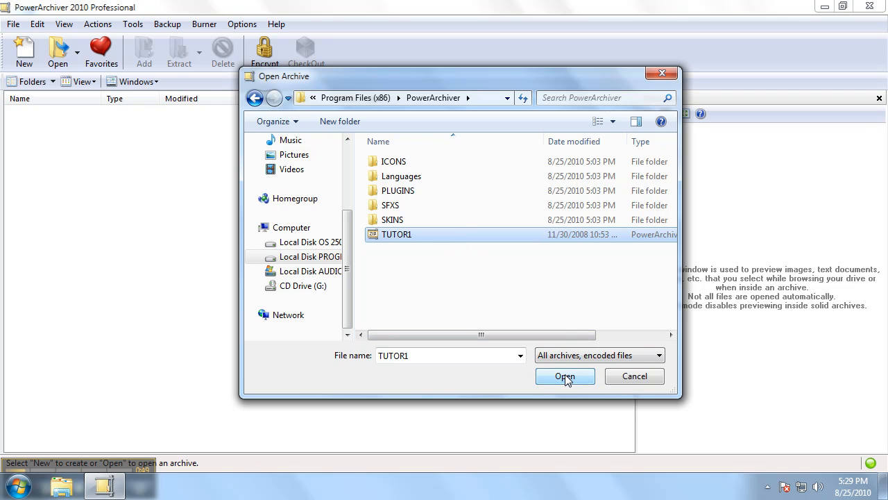
- Open TUTOR1.ZIP so FILE1.TXT, FILE2.TXT and FILE3.TXT are listed
click(565, 374)
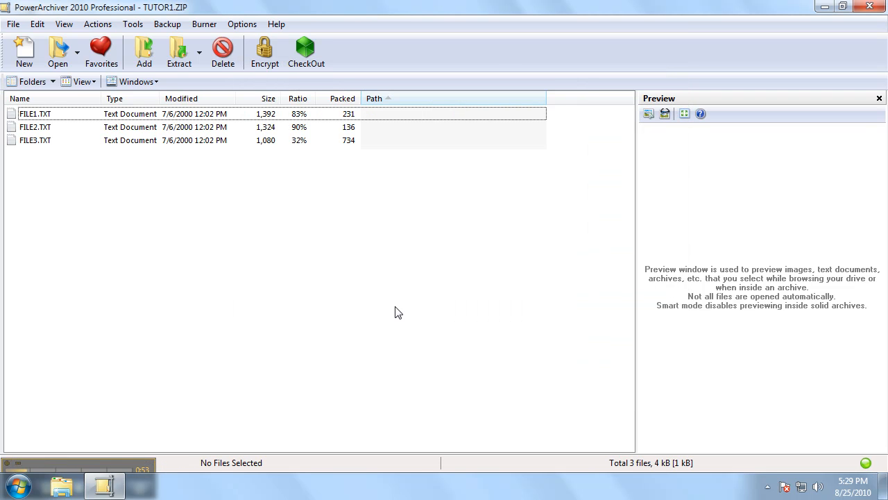
mouse_move(408, 314)
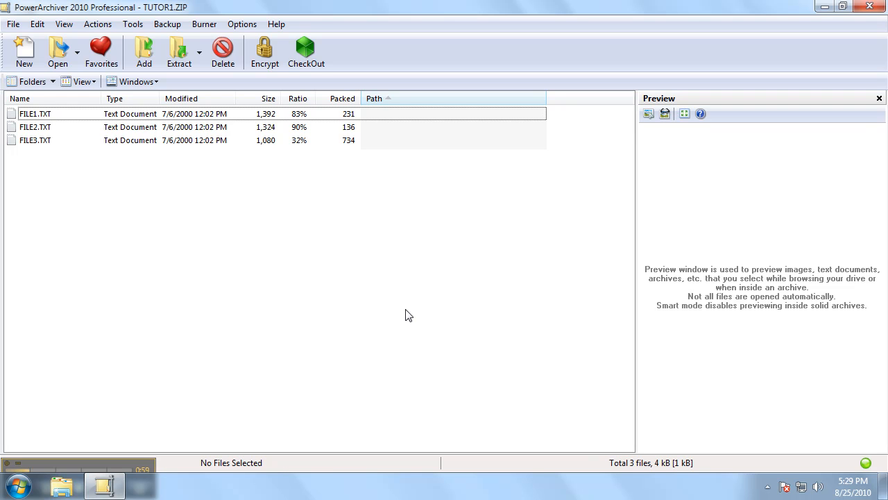
mouse_move(394, 224)
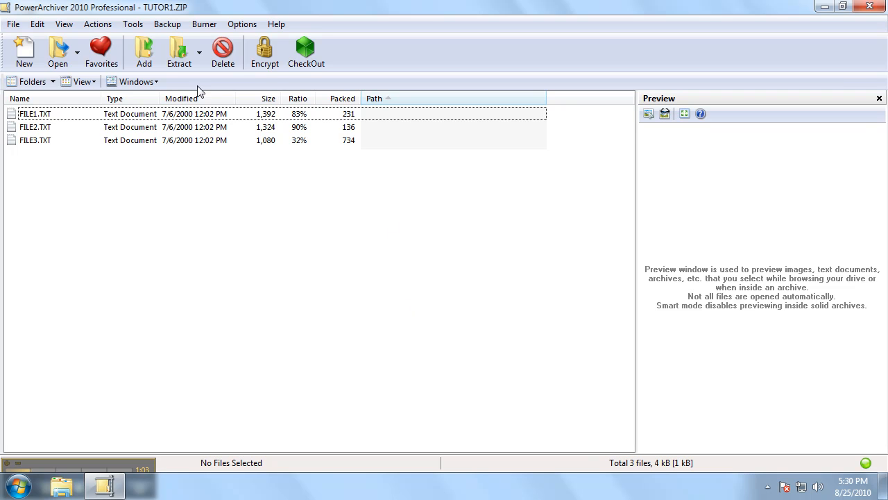
click(204, 23)
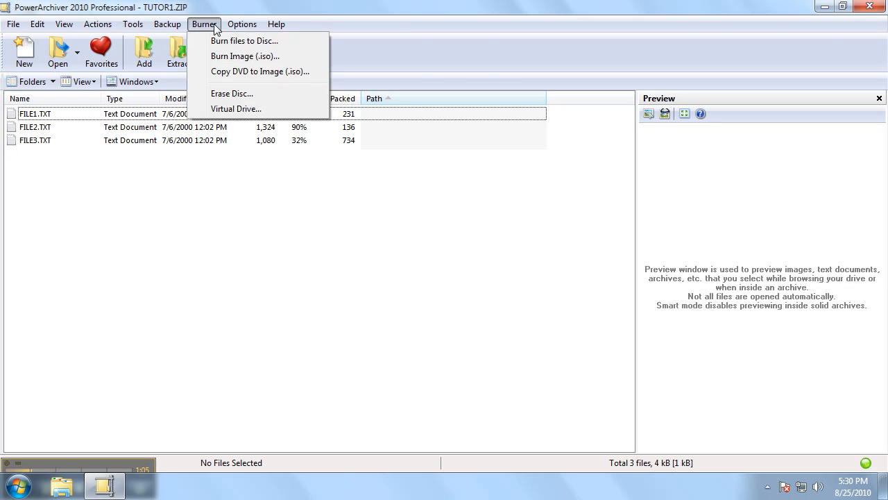
click(97, 24)
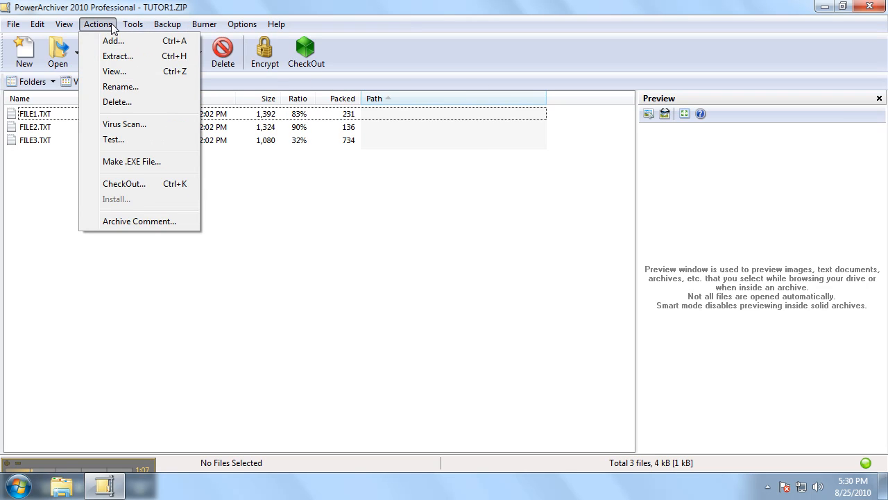
click(134, 24)
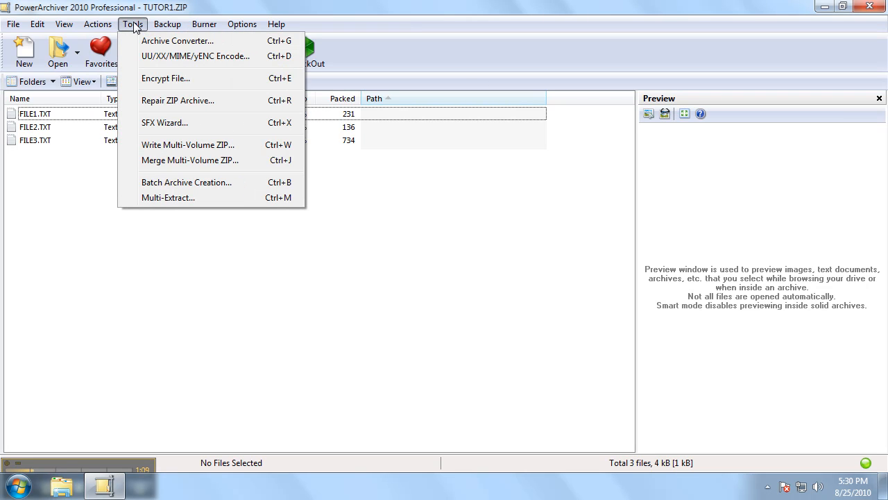
mouse_move(350, 202)
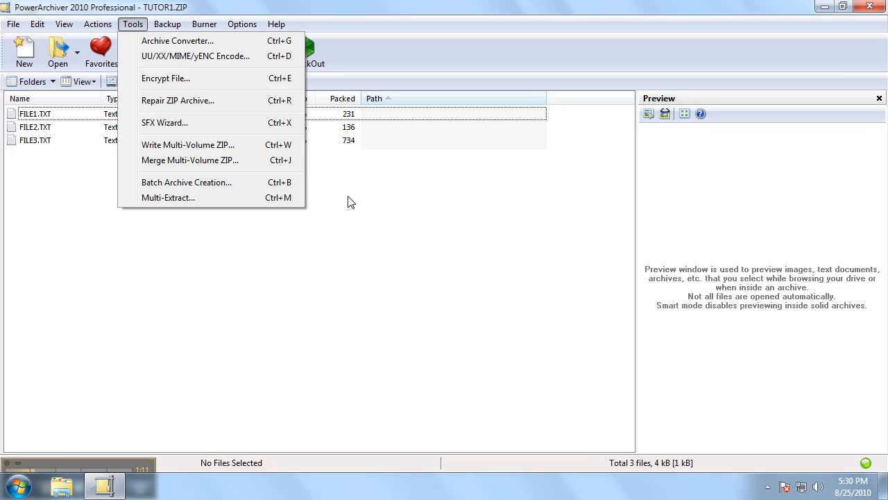
click(350, 201)
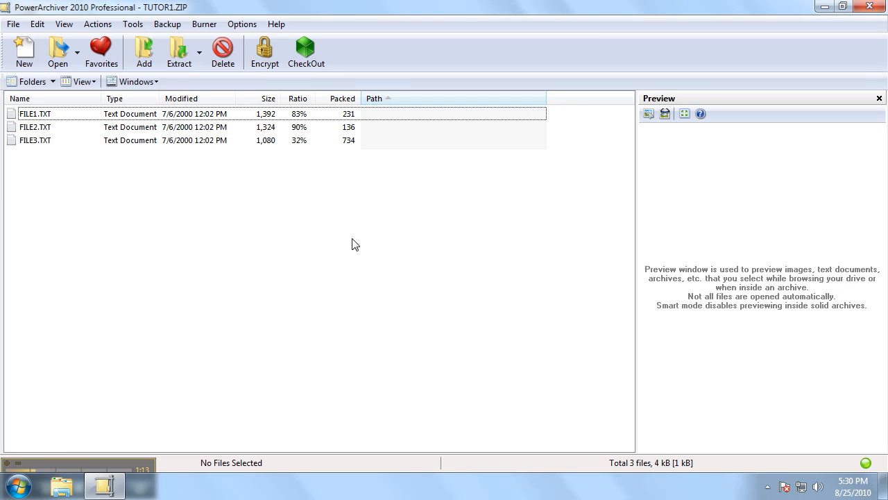